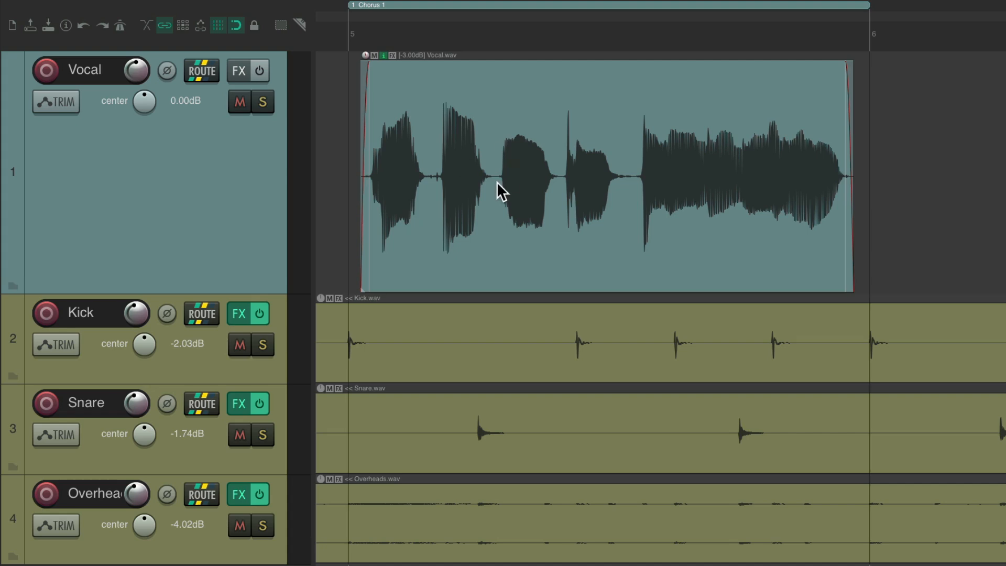
mouse_move(513, 164)
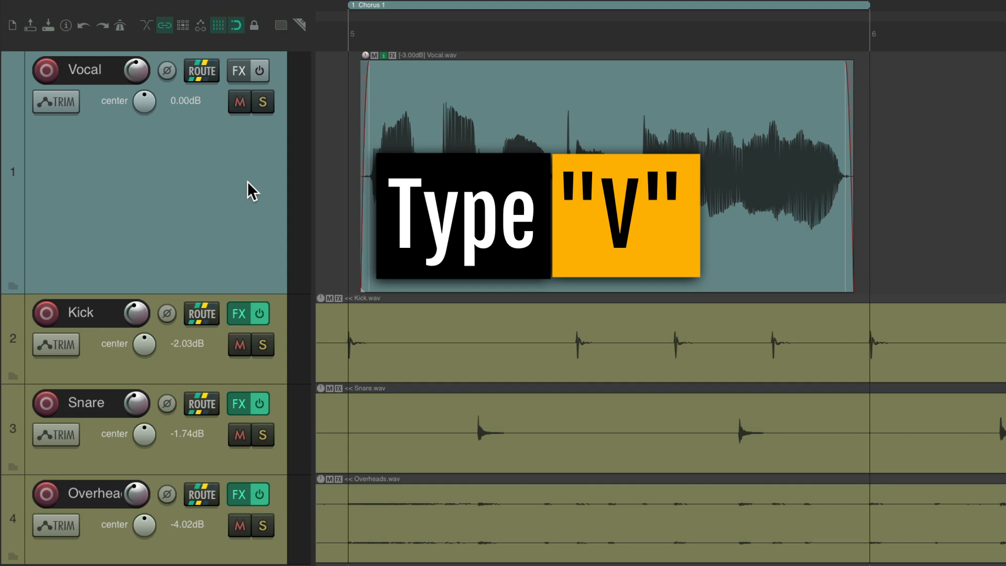
Show the Vocal track's volume envelope lane across the Chorus 1 clip
key("v")
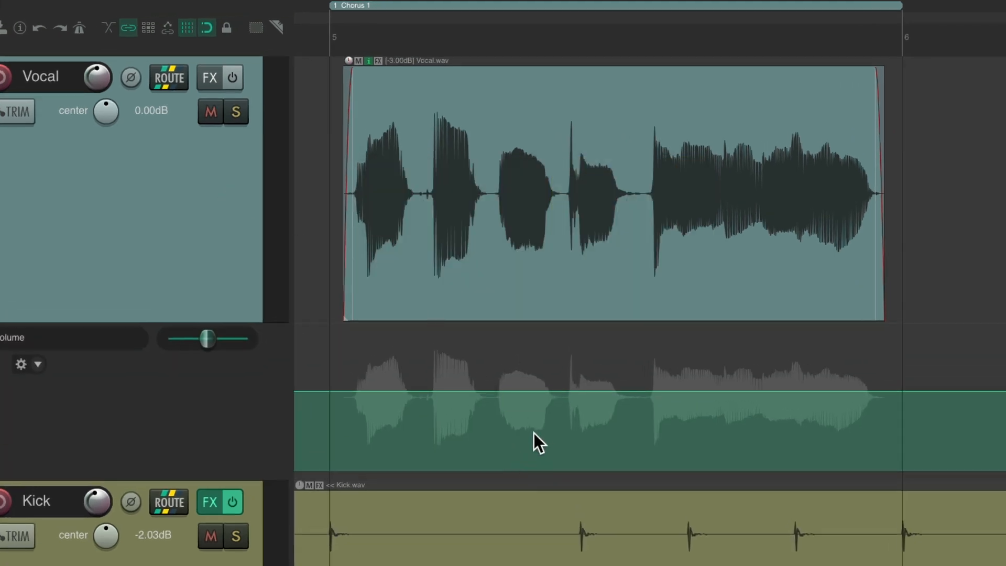
mouse_move(516, 434)
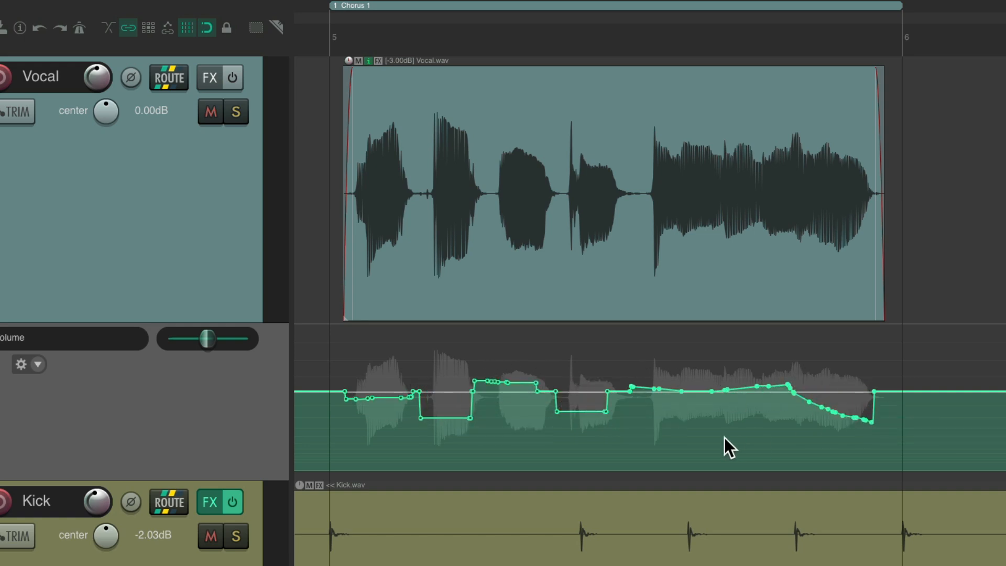
mouse_move(670, 429)
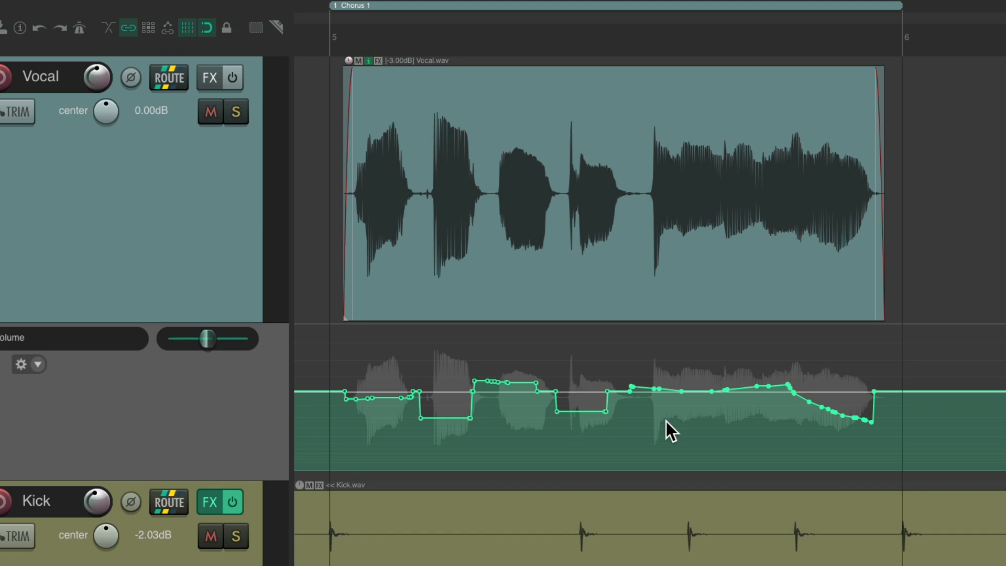
mouse_move(600, 414)
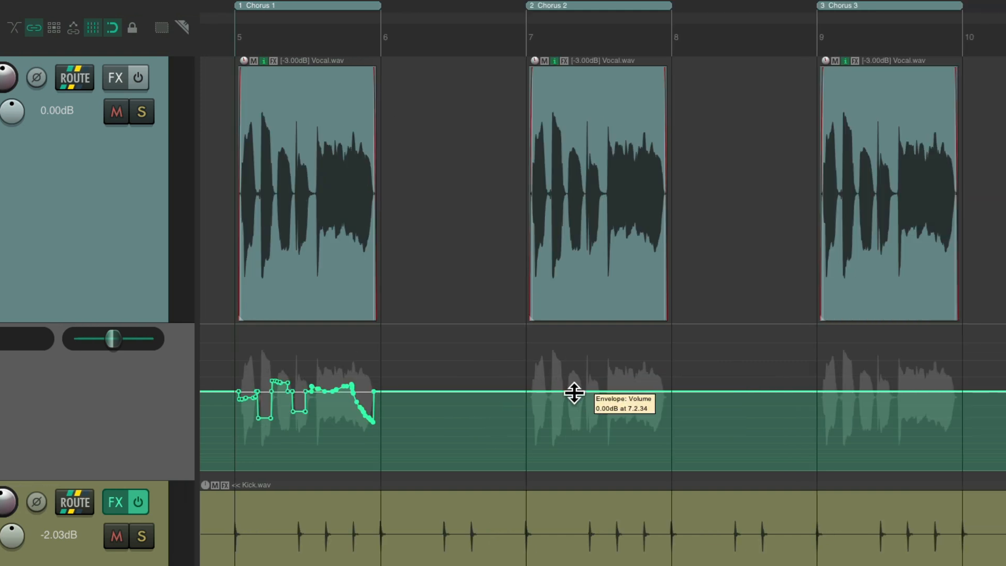
mouse_move(823, 361)
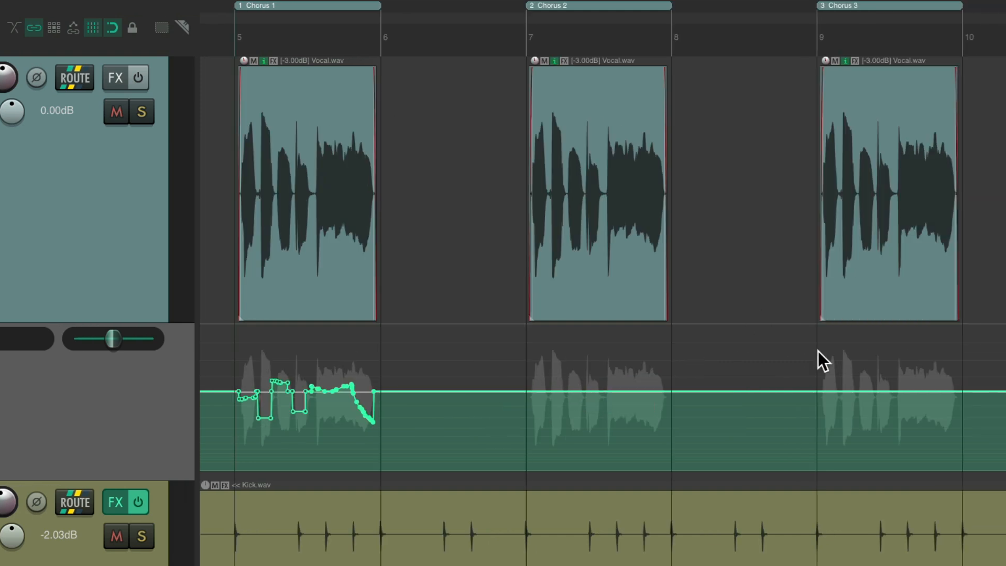
mouse_move(897, 268)
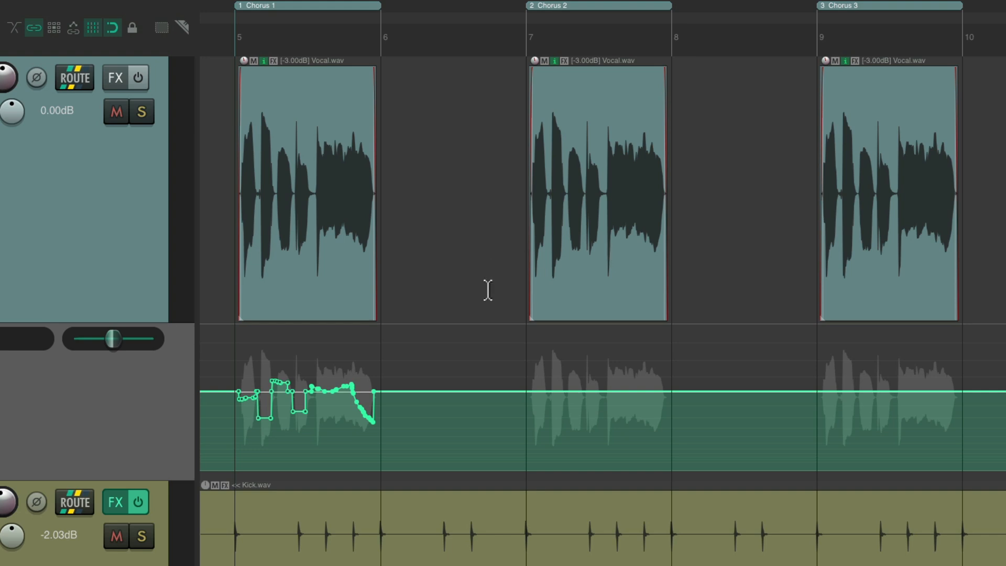
mouse_move(340, 420)
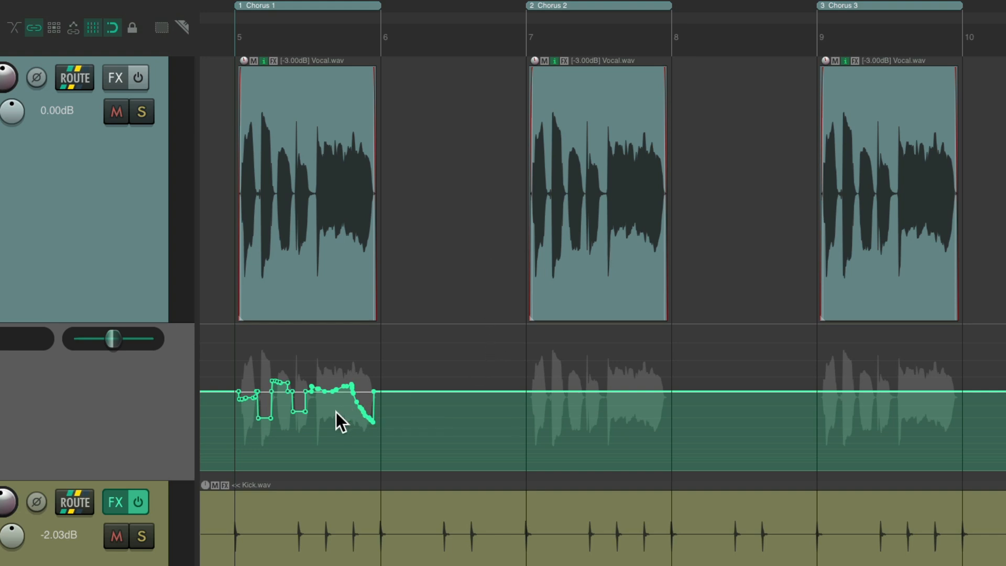
mouse_move(875, 391)
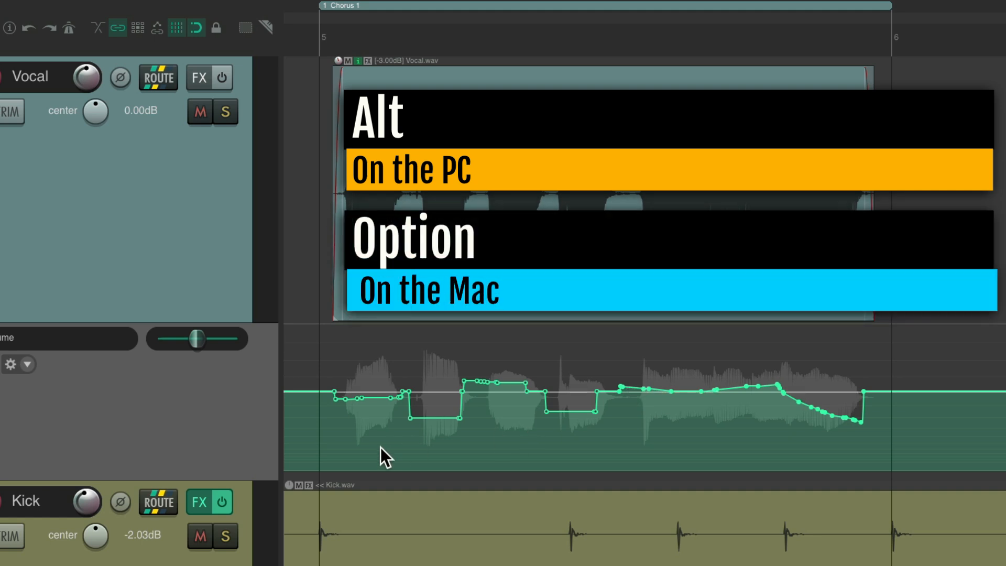
mouse_move(334, 488)
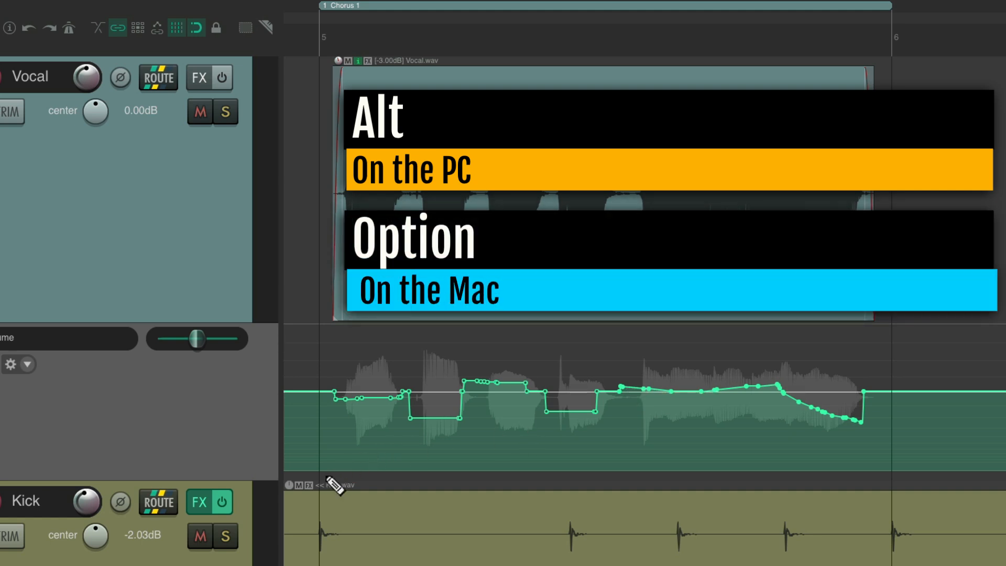
mouse_move(882, 490)
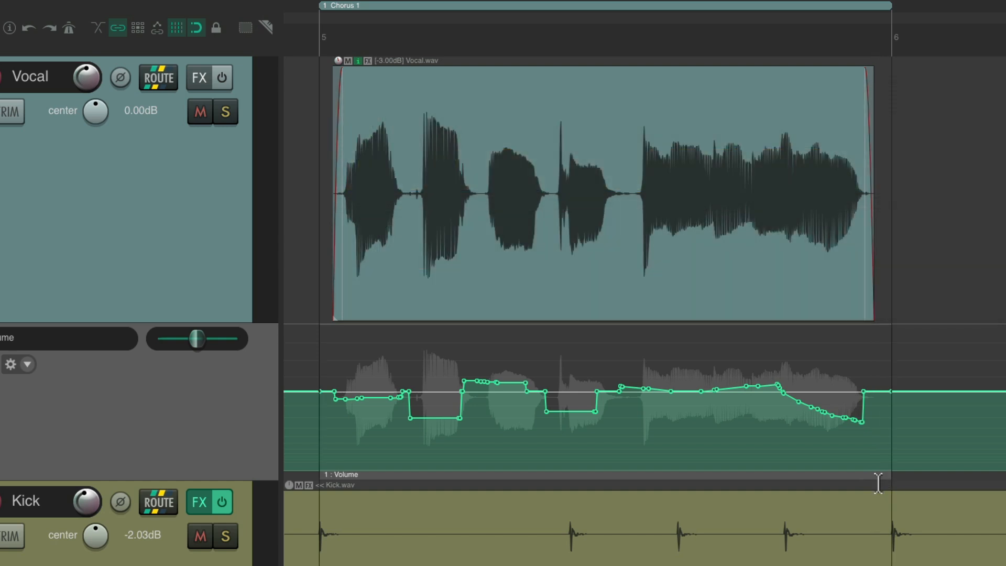
mouse_move(520, 485)
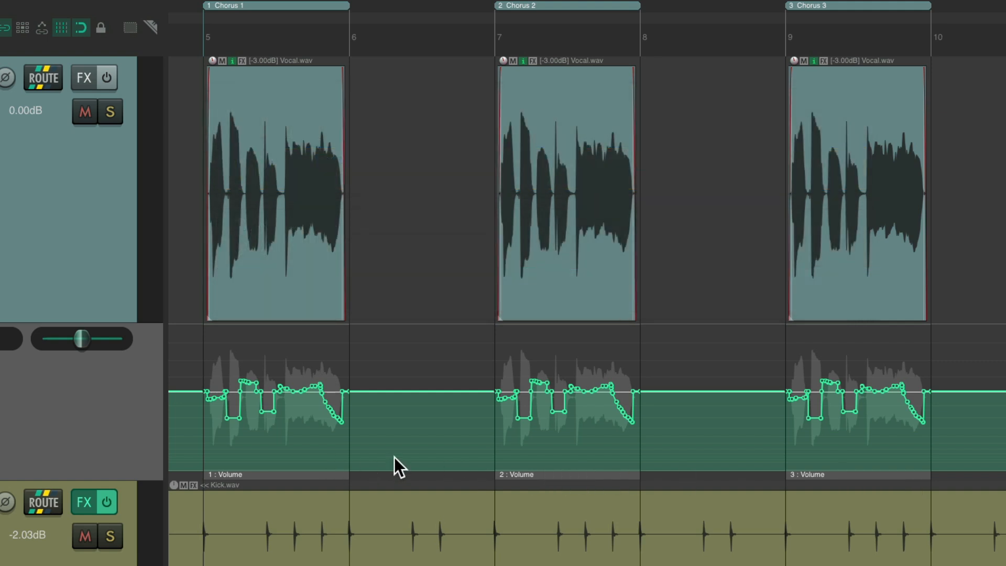
mouse_move(285, 479)
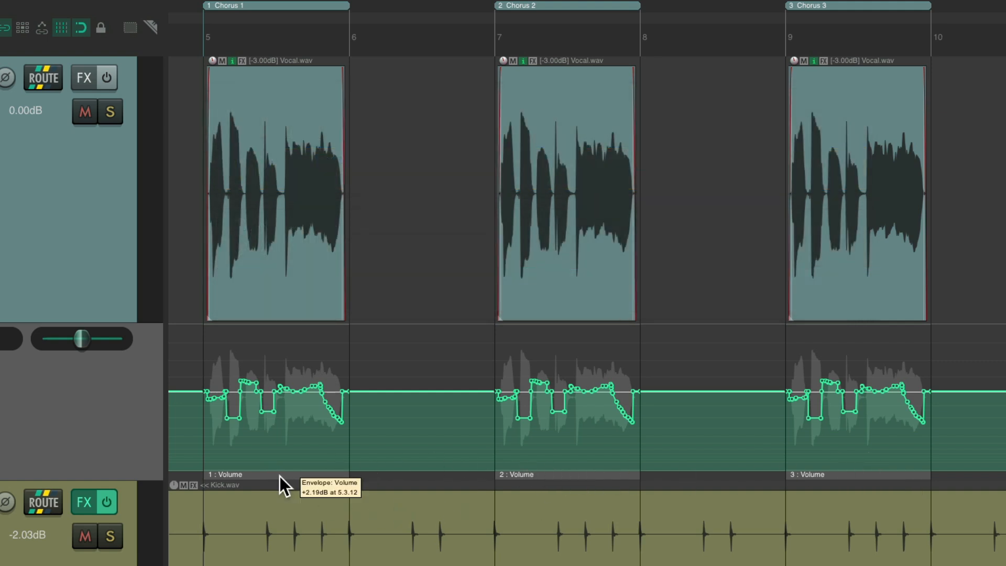
mouse_move(840, 484)
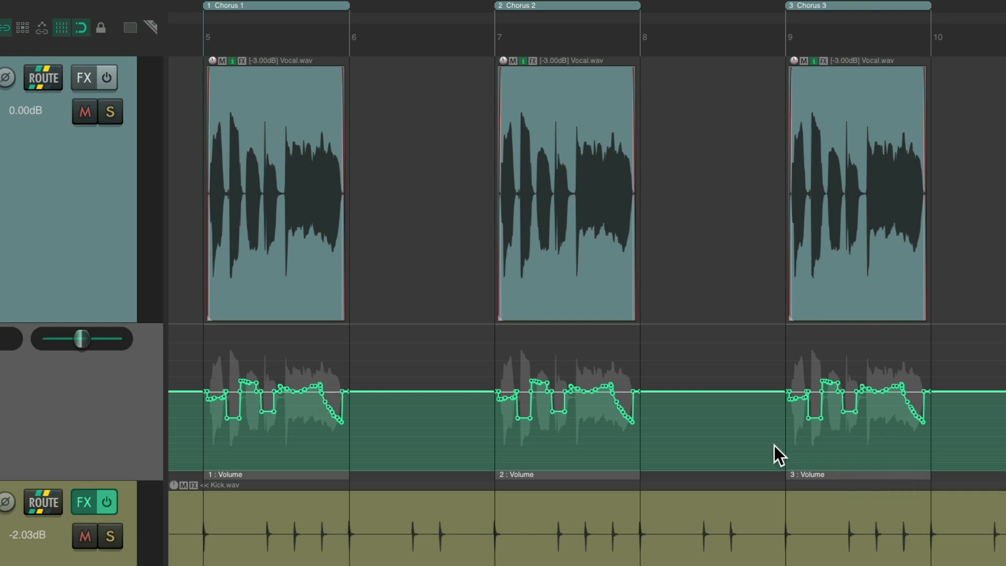
mouse_move(609, 441)
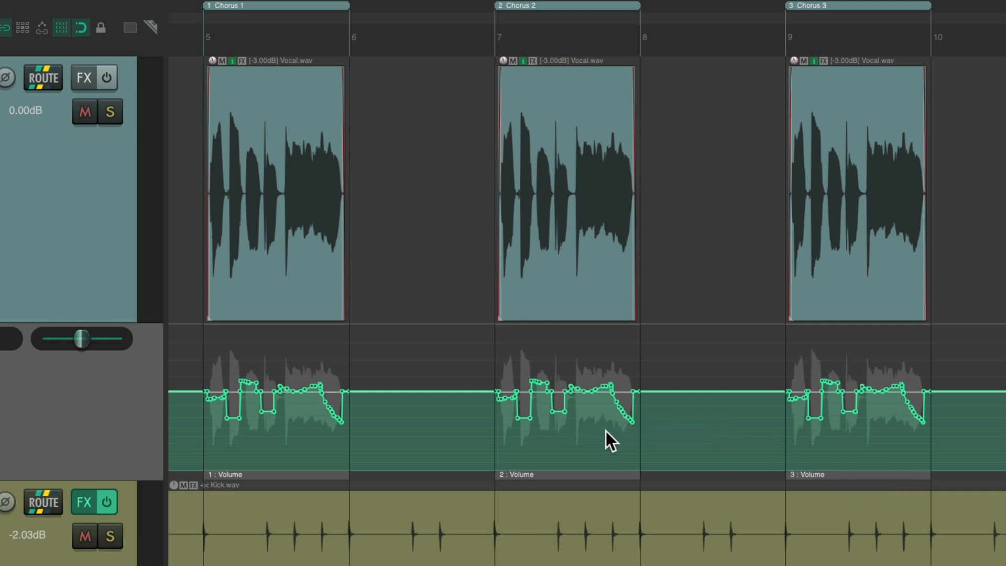
mouse_move(598, 442)
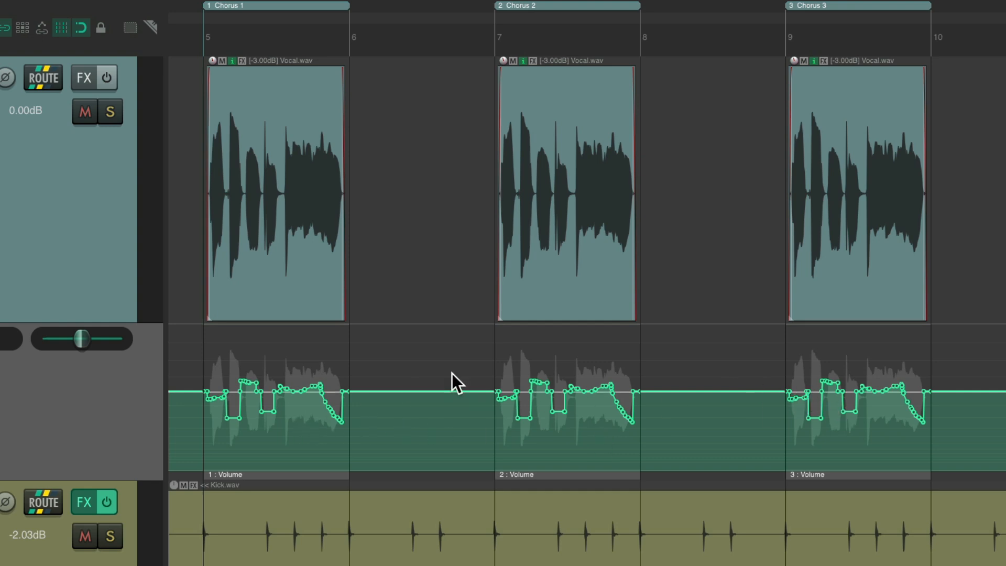
mouse_move(893, 389)
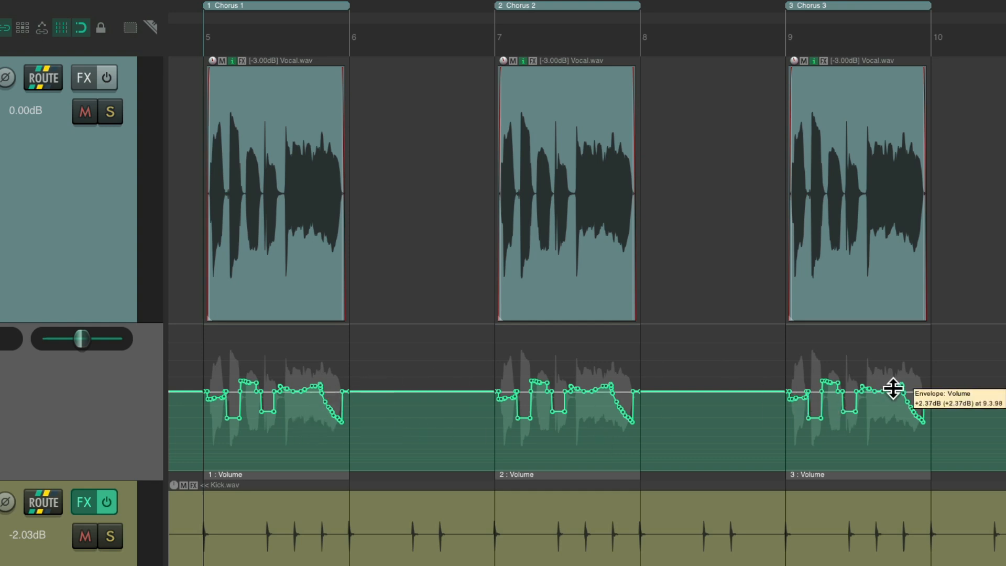
mouse_move(305, 437)
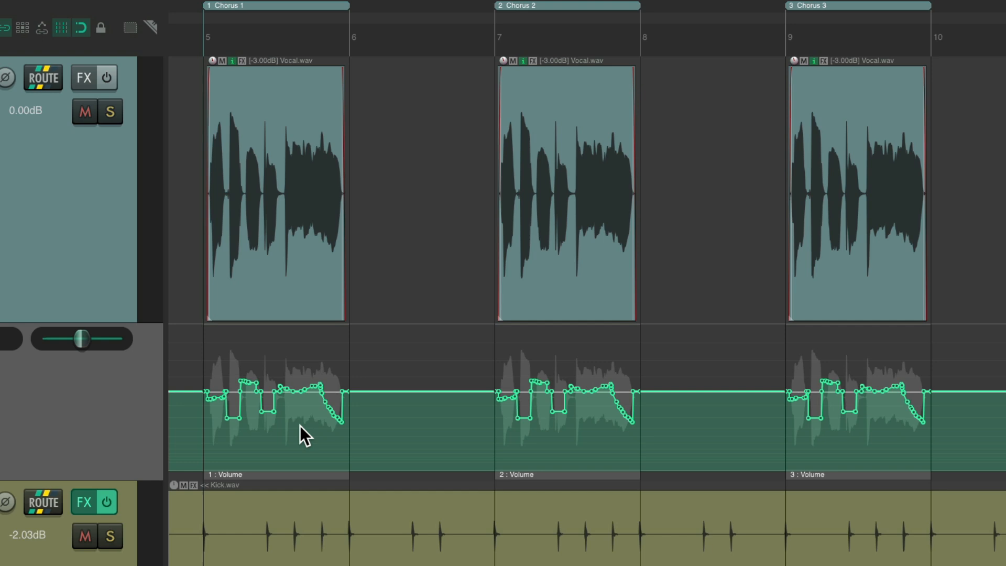
mouse_move(303, 408)
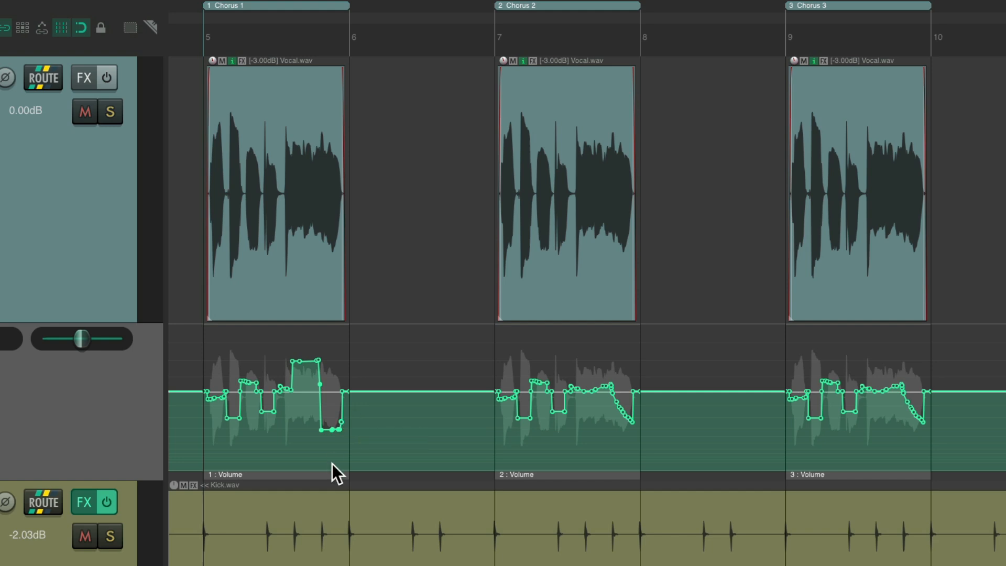
mouse_move(303, 448)
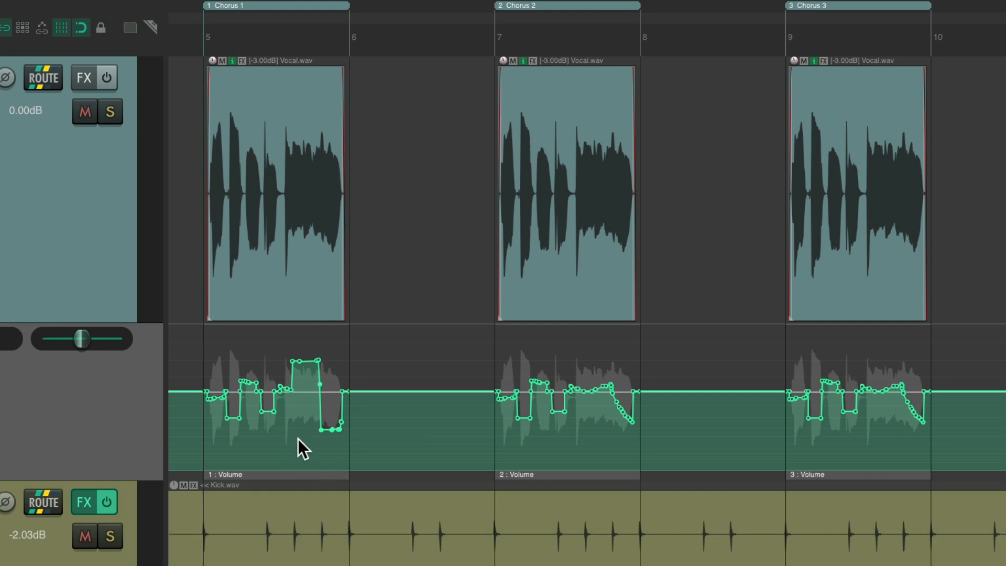
mouse_move(731, 396)
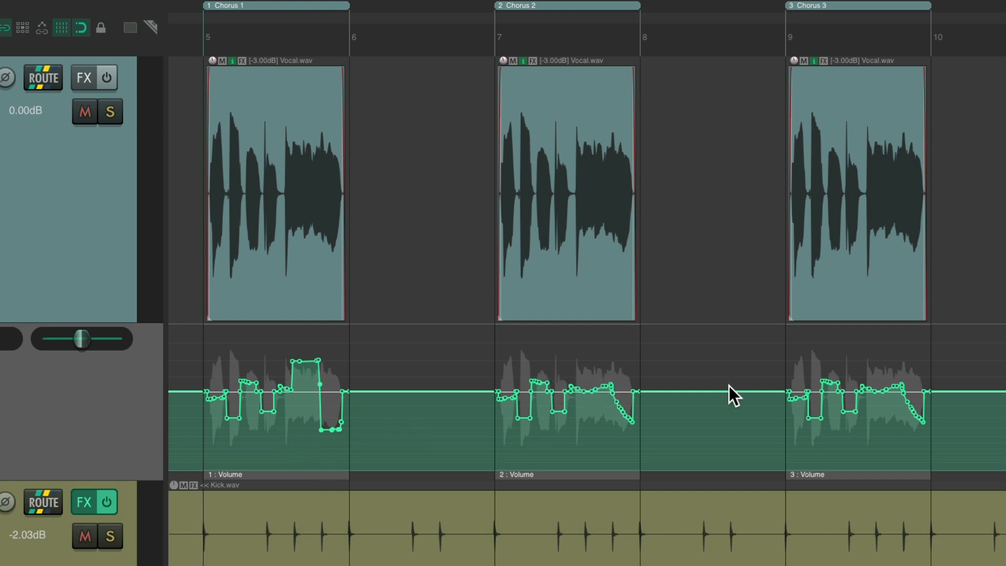
mouse_move(545, 417)
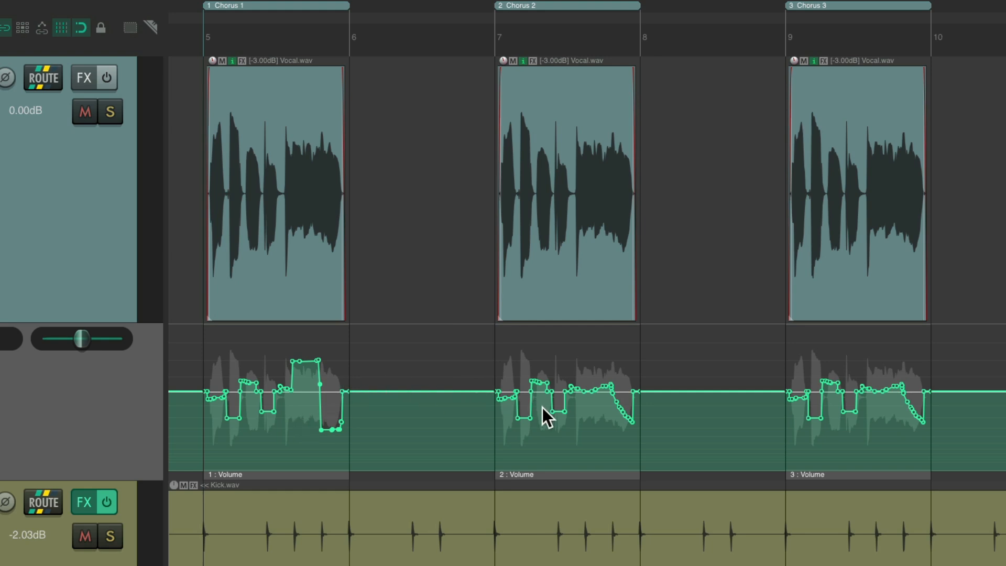
mouse_move(850, 407)
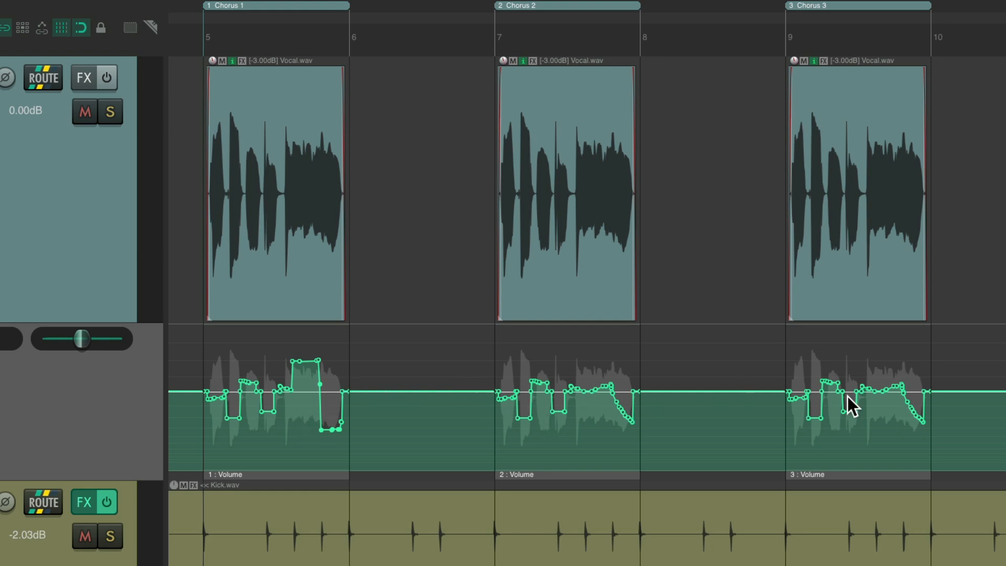
mouse_move(416, 412)
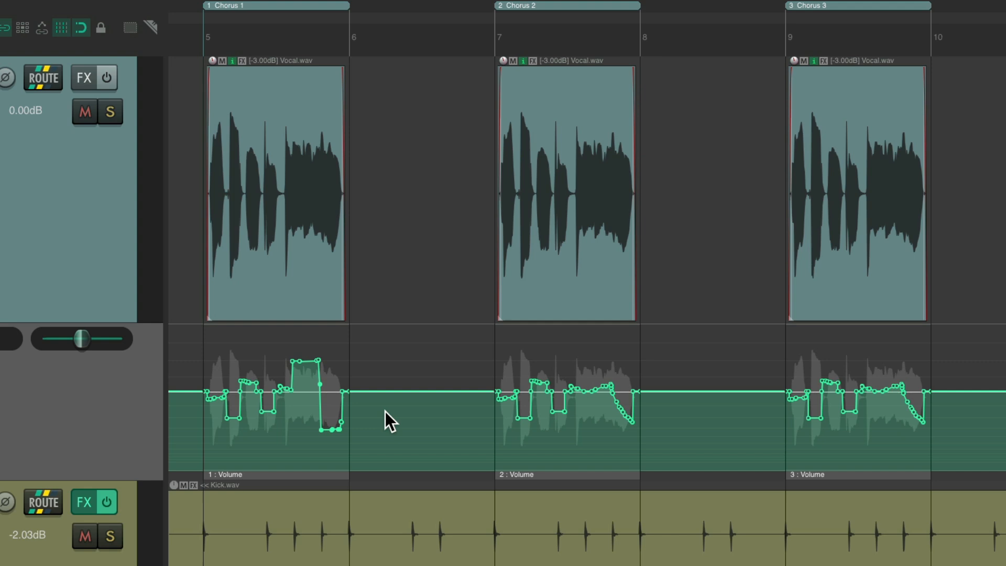
Click inside the Chorus 1 volume automation item near its lower end
left_click(274, 474)
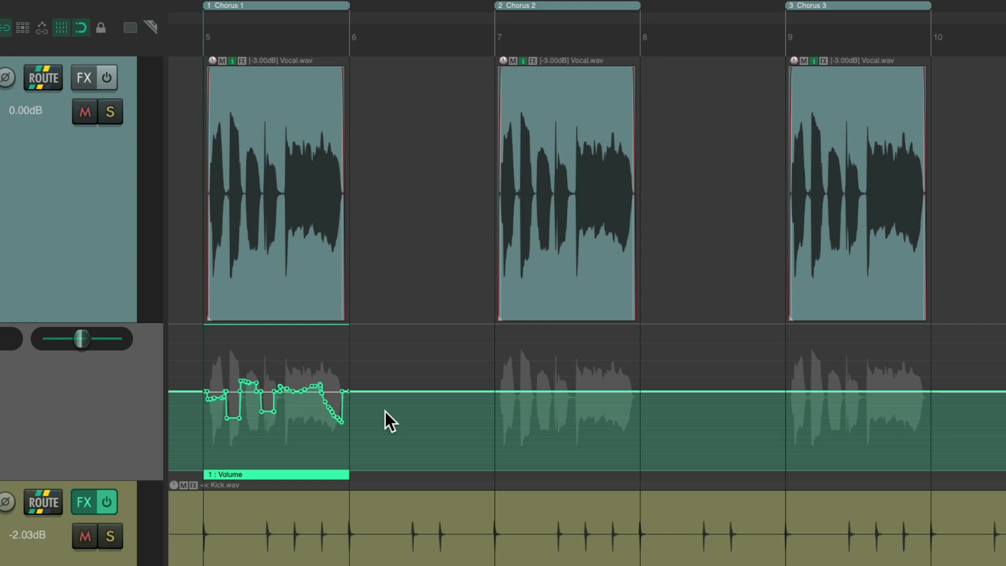
mouse_move(333, 478)
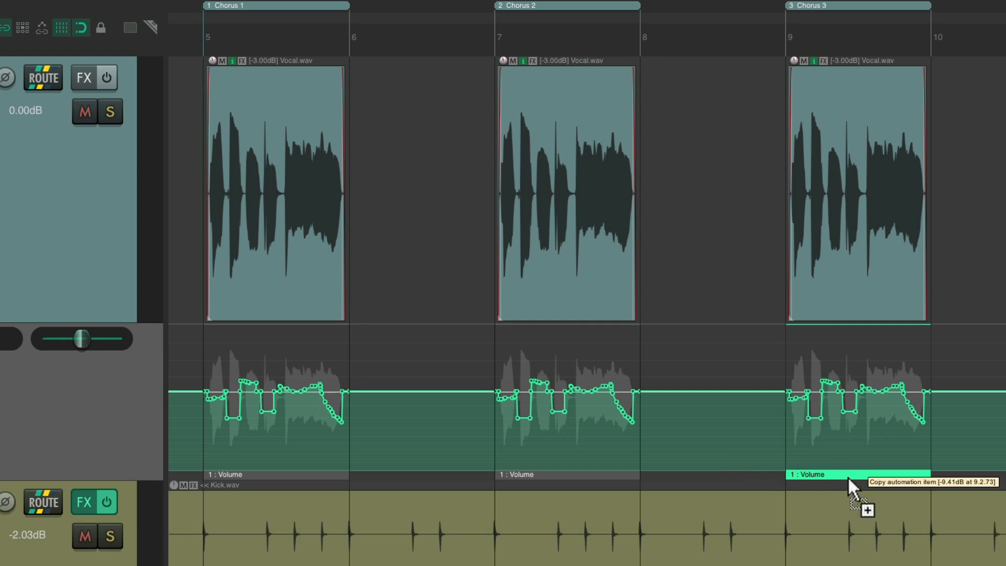
mouse_move(289, 481)
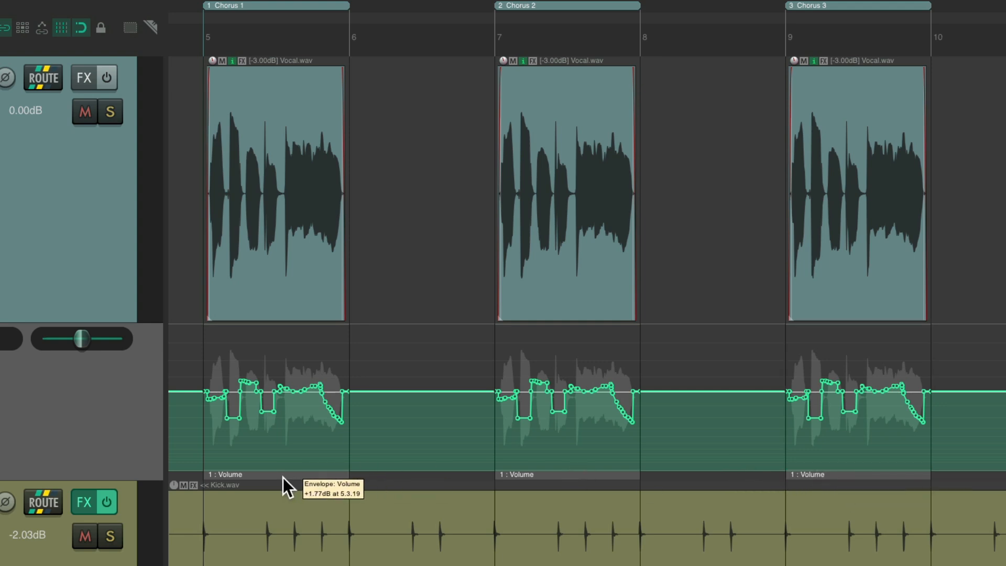
mouse_move(589, 480)
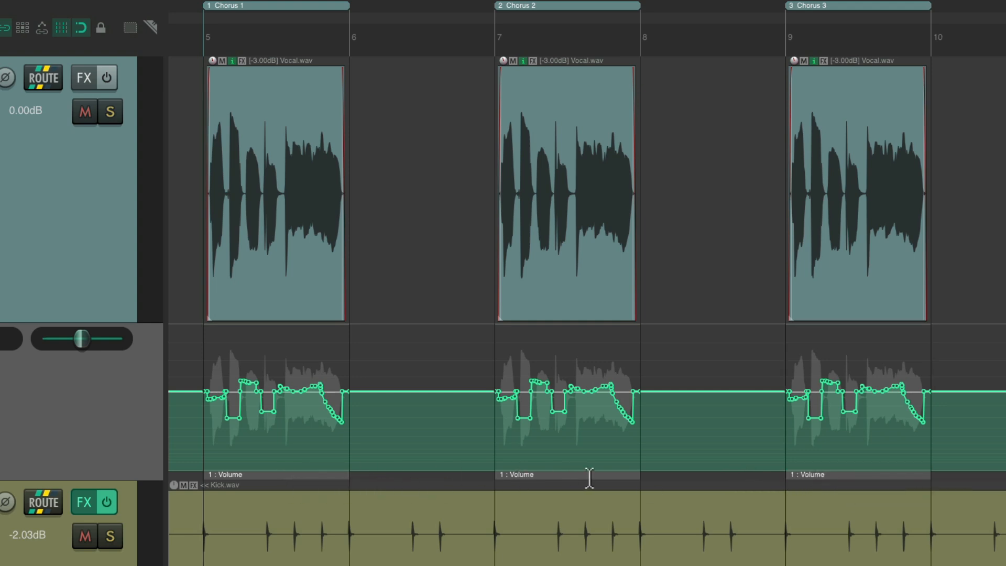
mouse_move(292, 427)
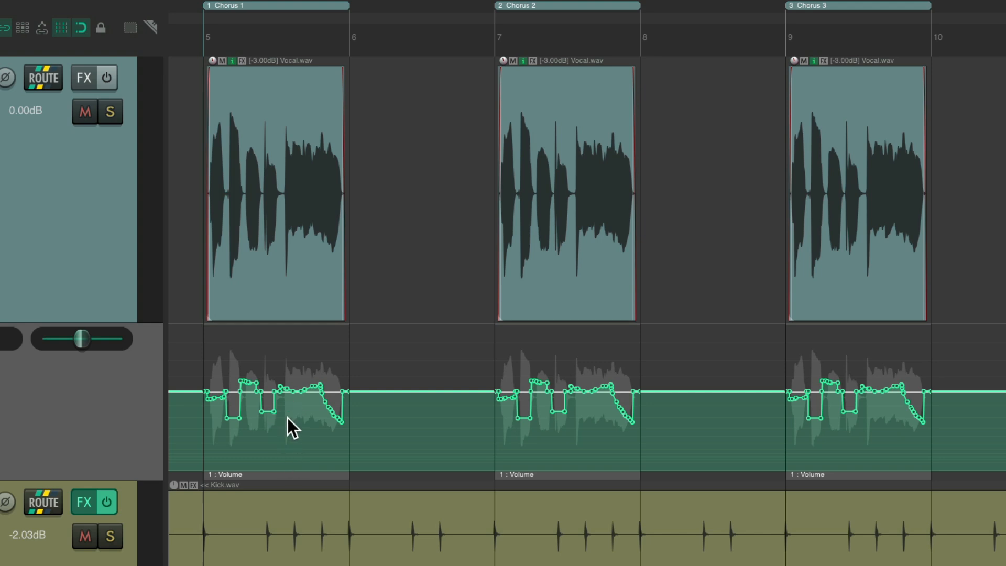
mouse_move(830, 437)
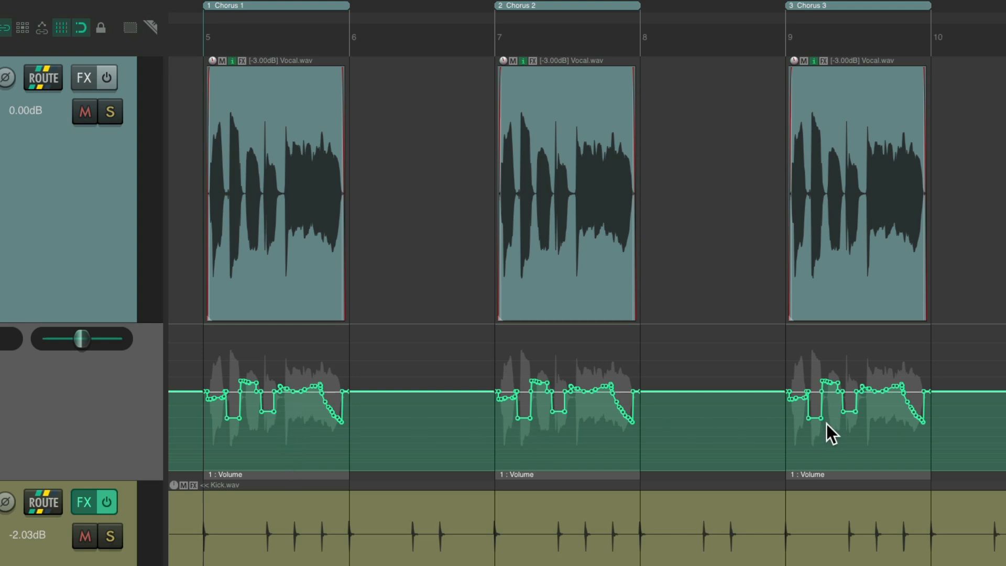
mouse_move(547, 429)
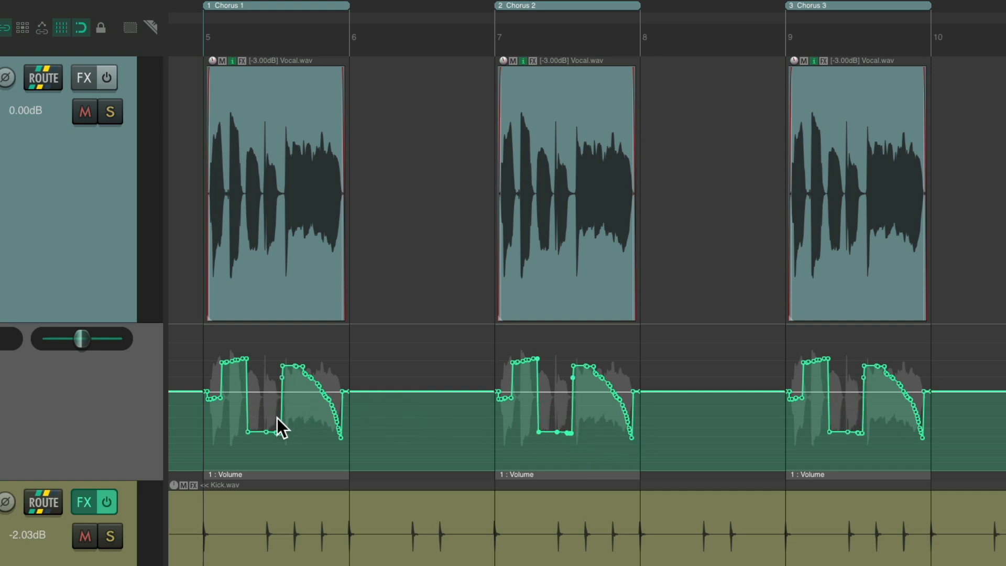
mouse_move(891, 369)
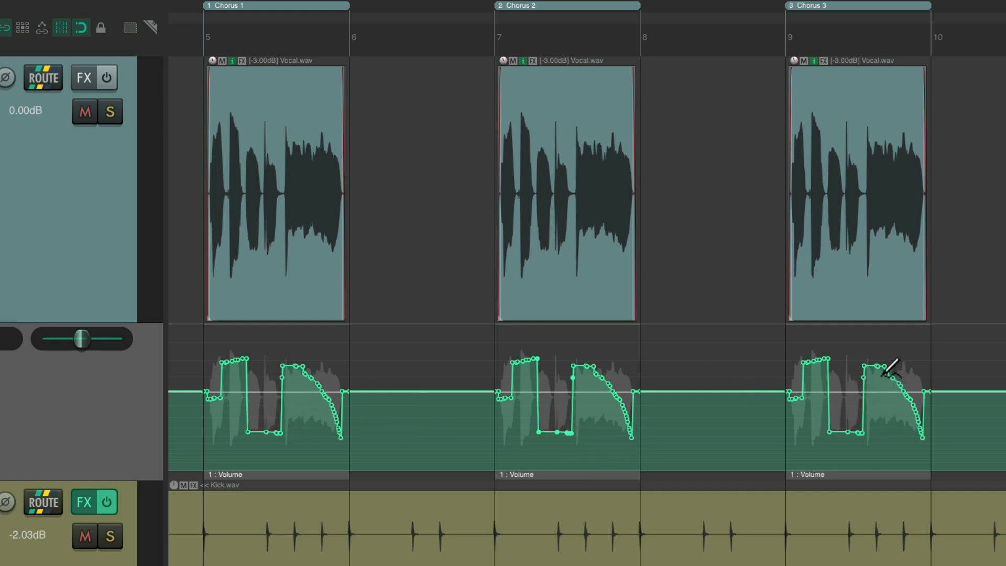